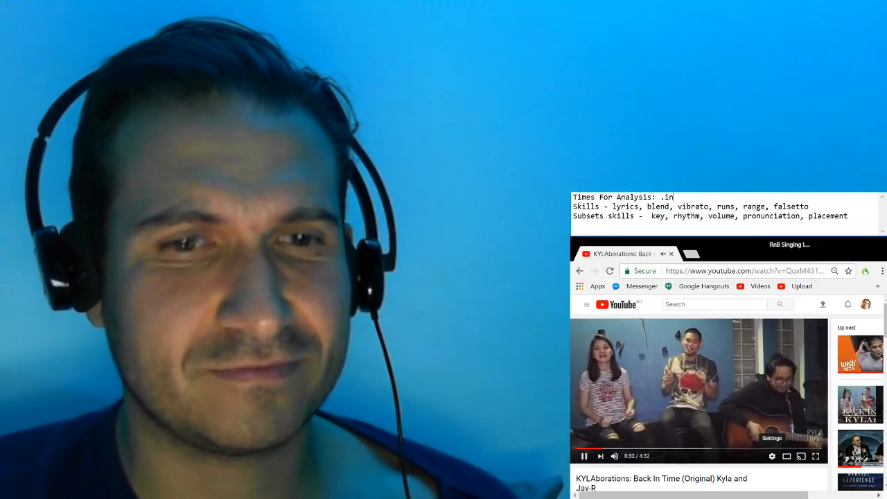
Log timestamps 1.28 and 1.4 on the Times For Analysis line while the song plays.
{"action": "type", "text": "t"}
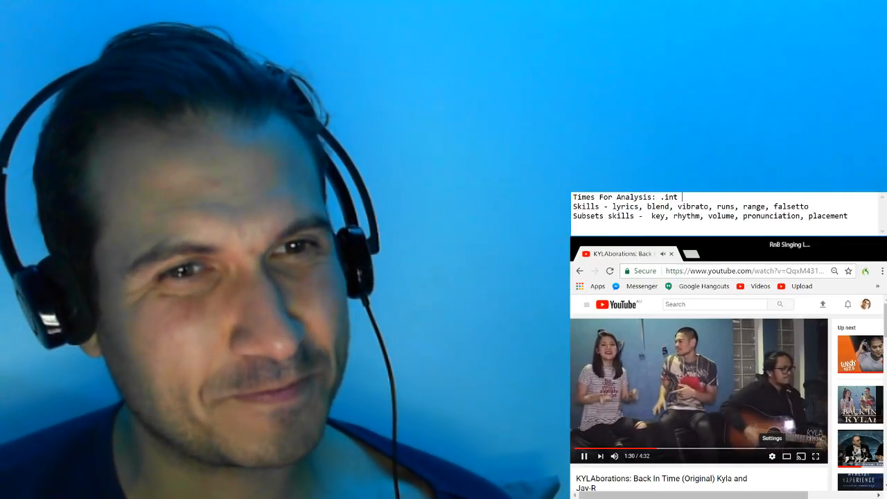
{"action": "type", "text": "1"}
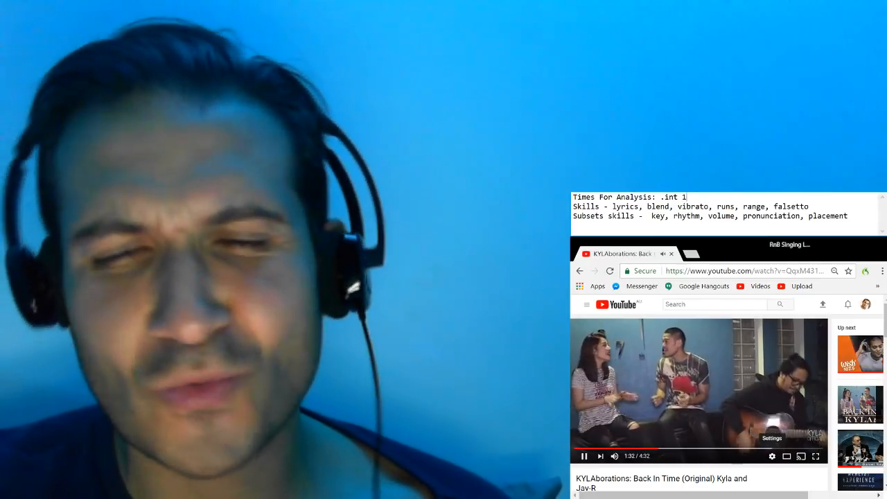
{"action": "type", "text": ".28"}
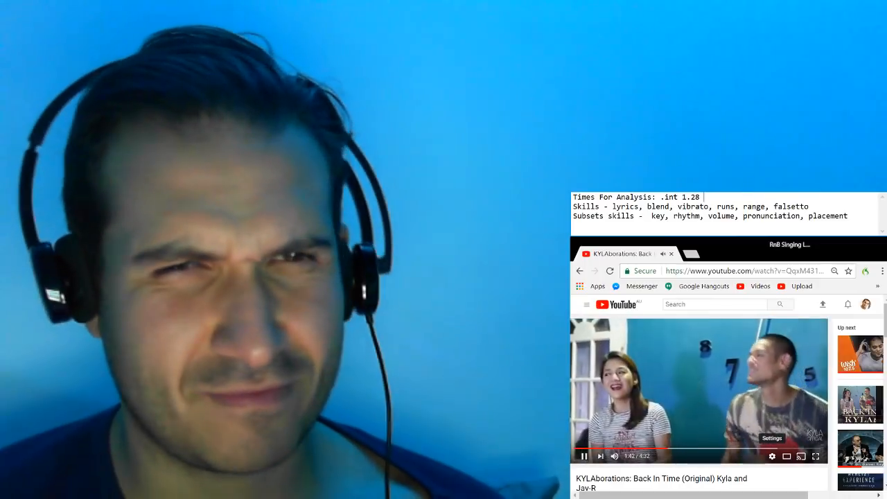
{"action": "type", "text": "1"}
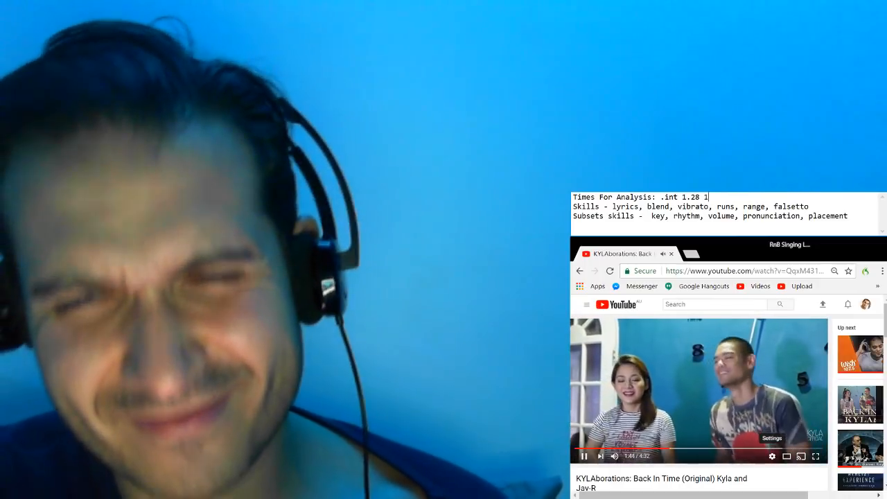
{"action": "type", "text": ".4"}
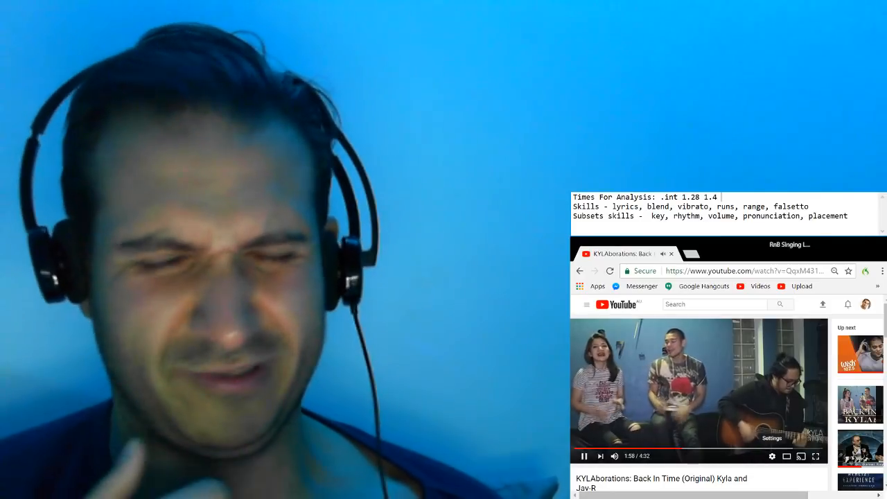
{"action": "type", "text": "1."}
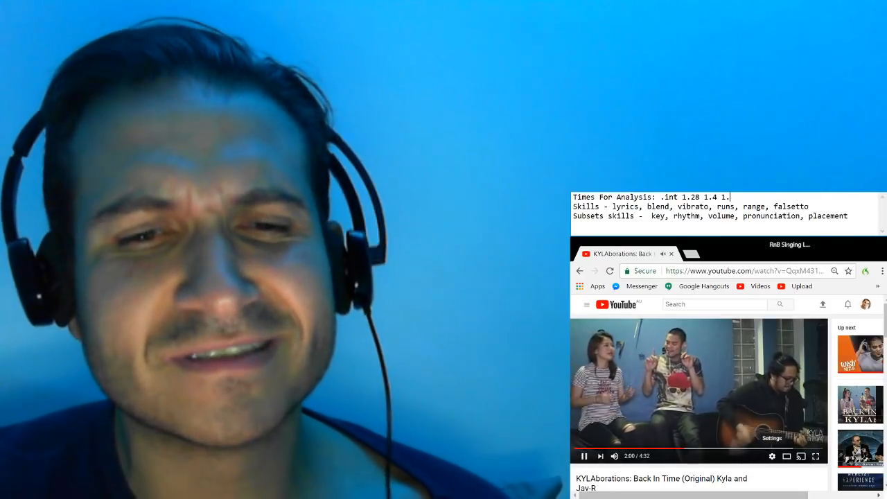
Add timestamps 1.56, 2.25, 3.3 and 3.39 to the Times For Analysis note.
{"action": "type", "text": "56"}
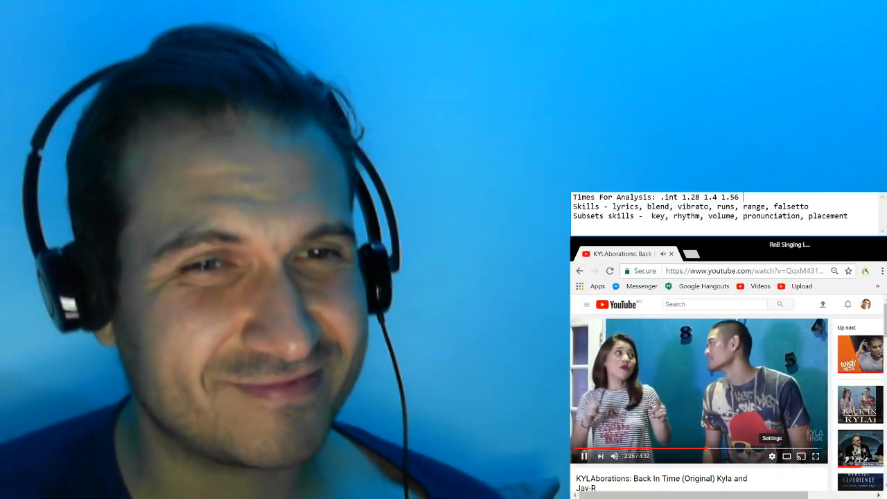
{"action": "type", "text": "2"}
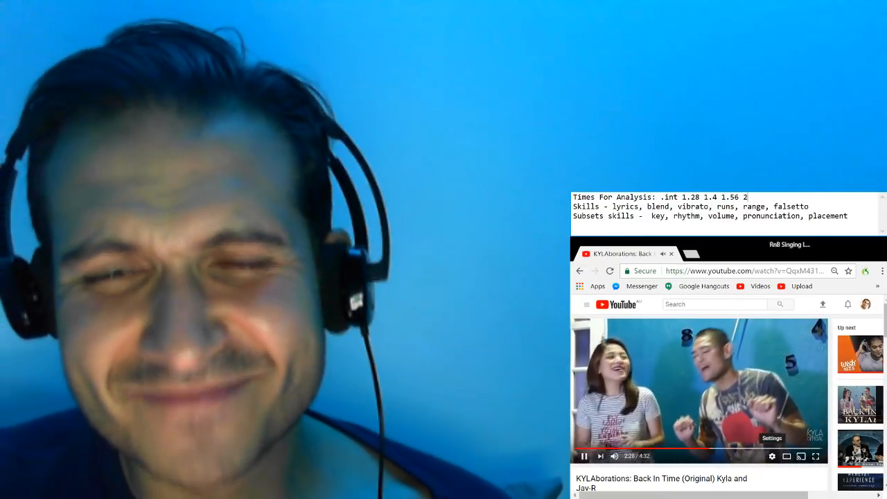
{"action": "type", "text": ".25"}
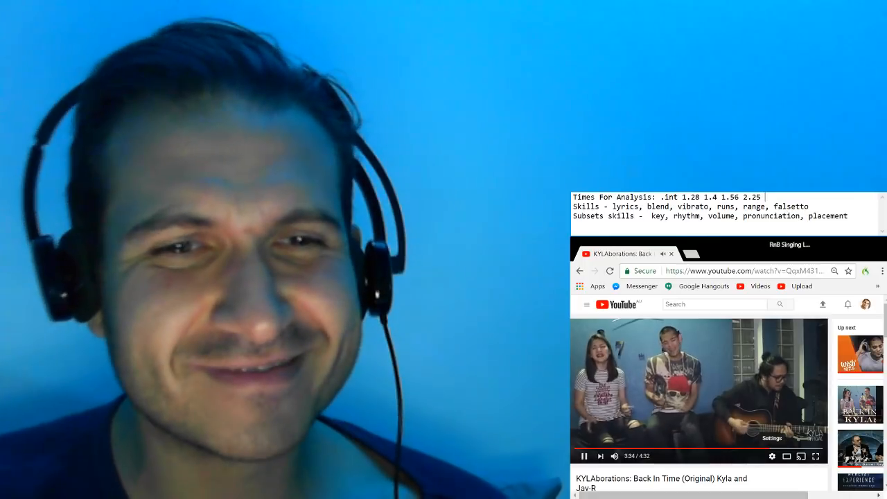
{"action": "type", "text": "3.3"}
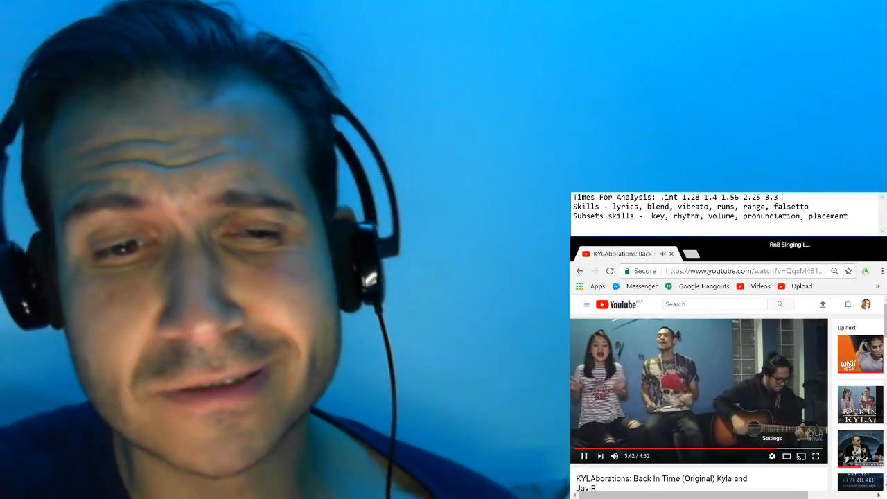
{"action": "type", "text": "3.39 3.45 3.55"}
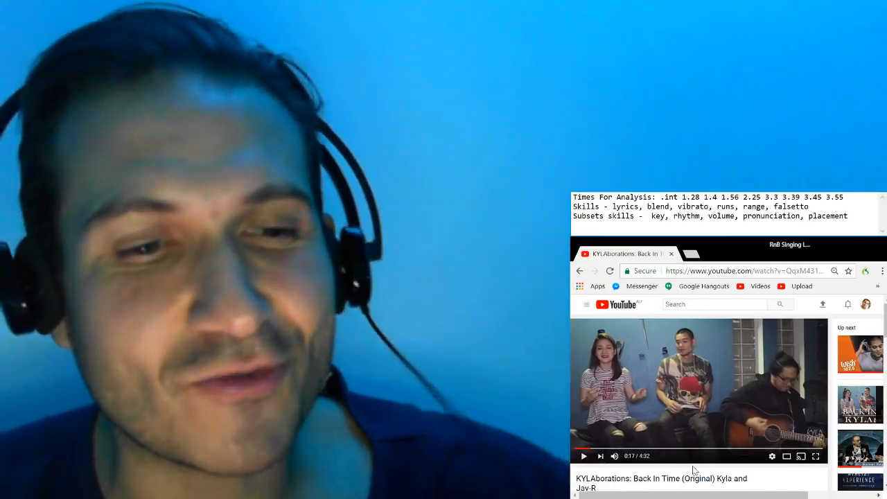
Replay the song's intro, then seek to about 1:21 and play from there.
{"action": "left_click", "coordinate": [584, 456]}
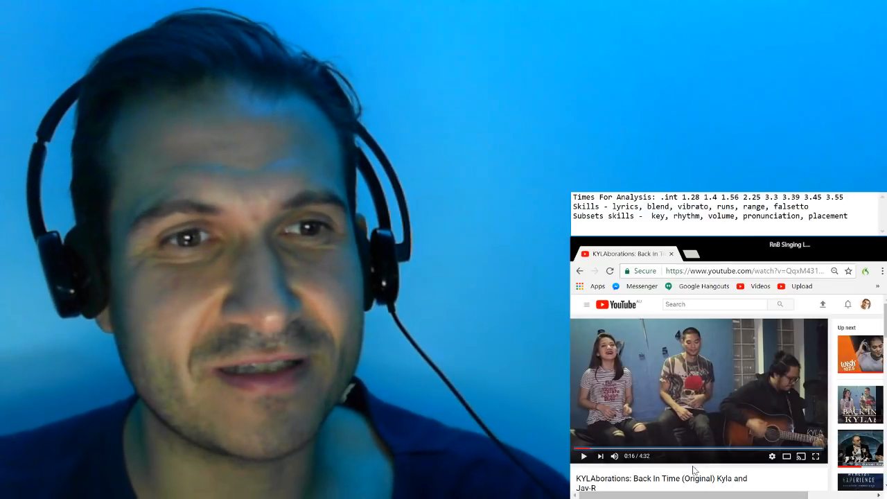
{"action": "left_click", "coordinate": [585, 455]}
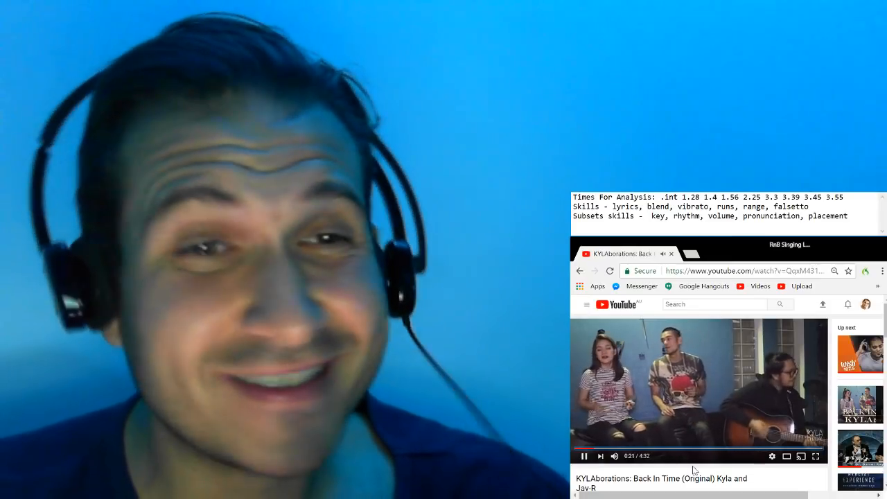
{"action": "left_click", "coordinate": [584, 456]}
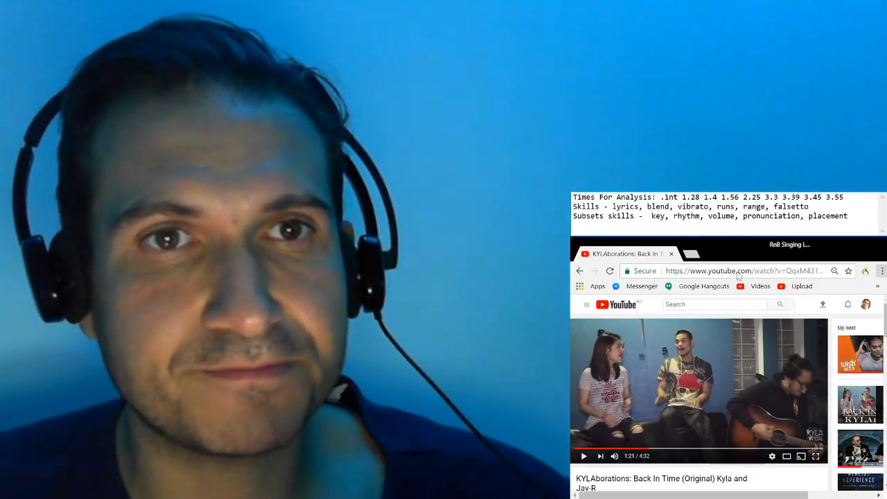
{"action": "left_click", "coordinate": [584, 456]}
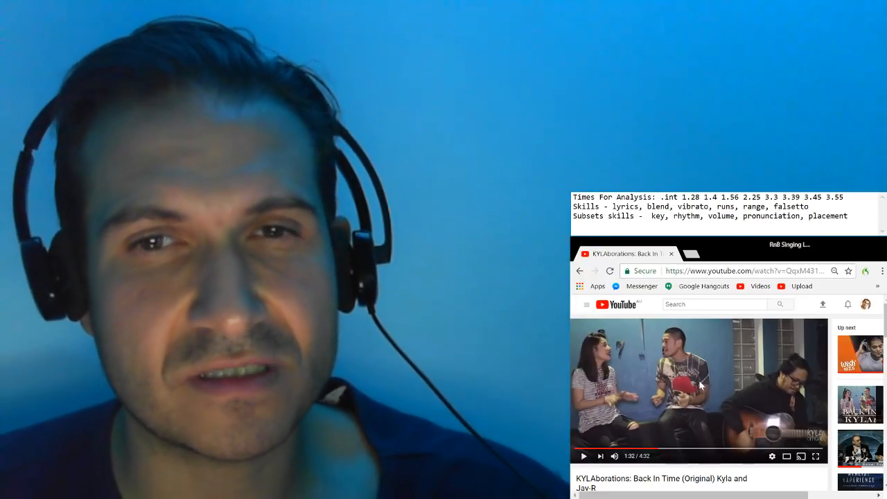
Rewind the Back In Time song to about 1:28 and pause it there.
{"action": "left_click", "coordinate": [584, 456]}
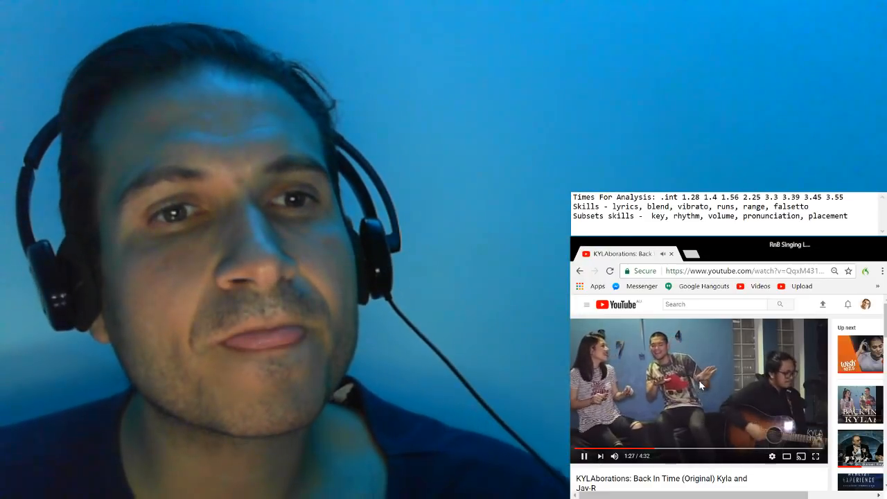
{"action": "left_click", "coordinate": [584, 456]}
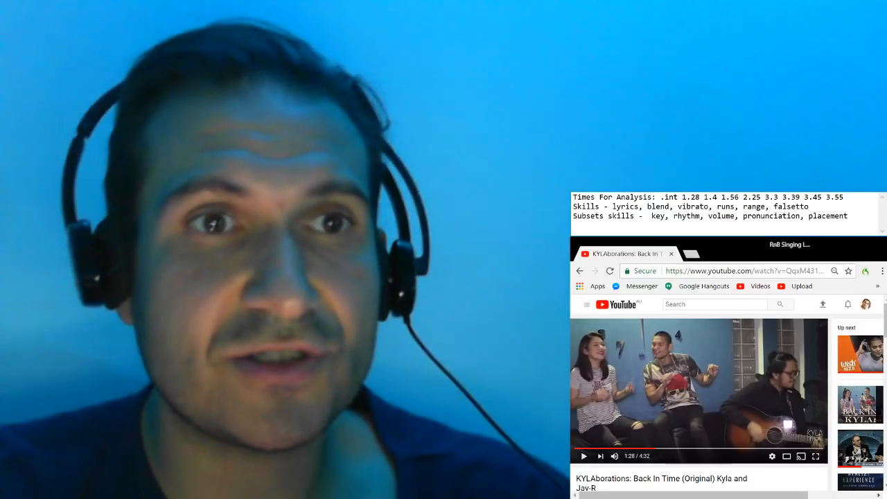
{"action": "left_click", "coordinate": [686, 253]}
{"action": "type", "text": "https://virtualpiano.net"}
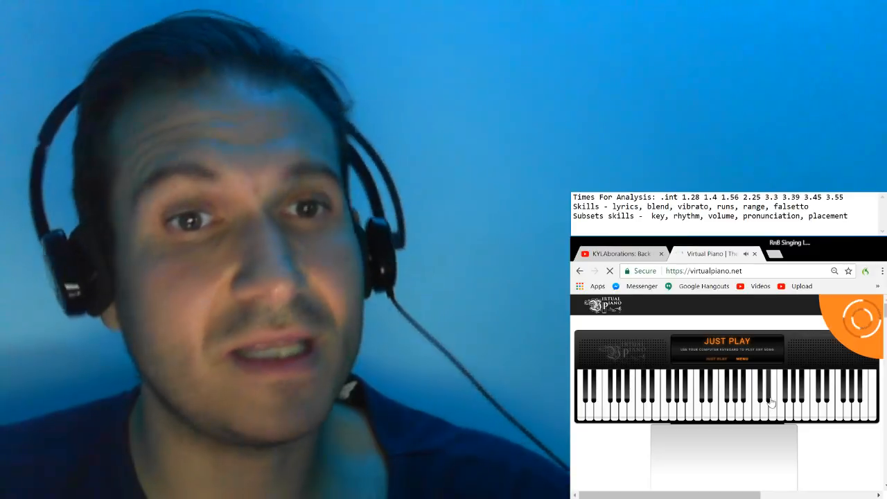
Resume the song from 1:28, then bring up the Virtual Piano keyboard tab.
{"action": "left_click", "coordinate": [620, 253]}
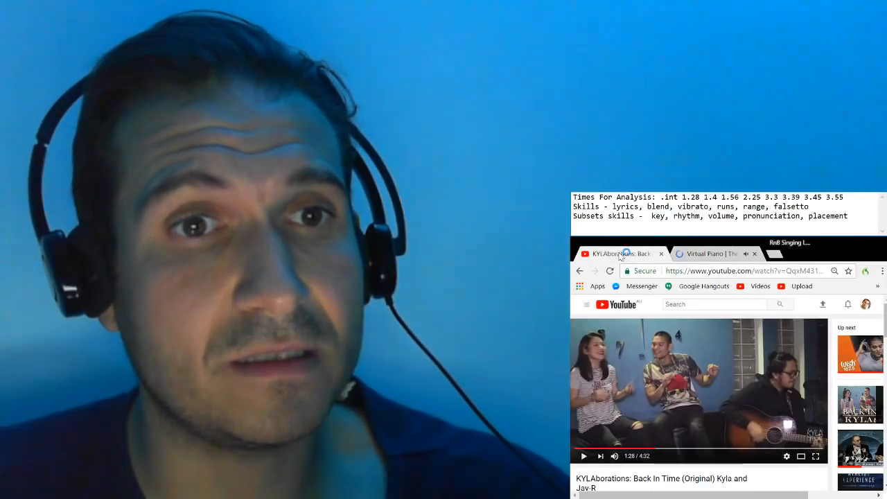
{"action": "left_click", "coordinate": [583, 456]}
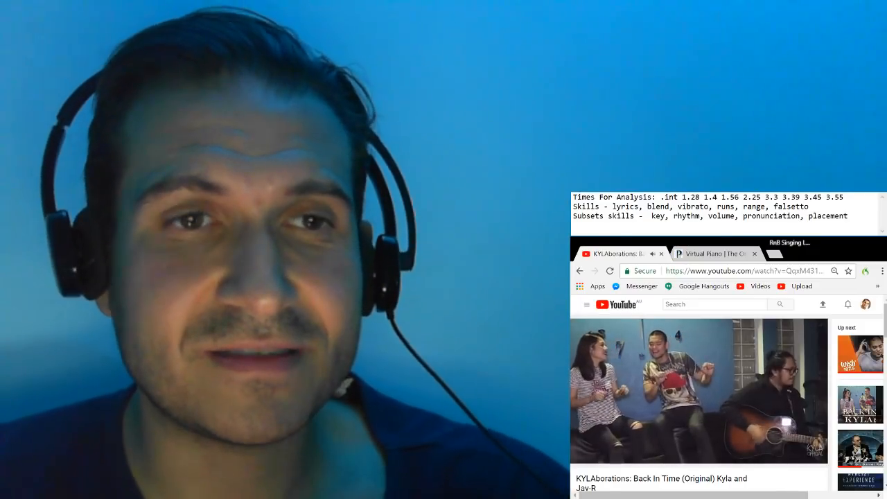
{"action": "left_click", "coordinate": [712, 254]}
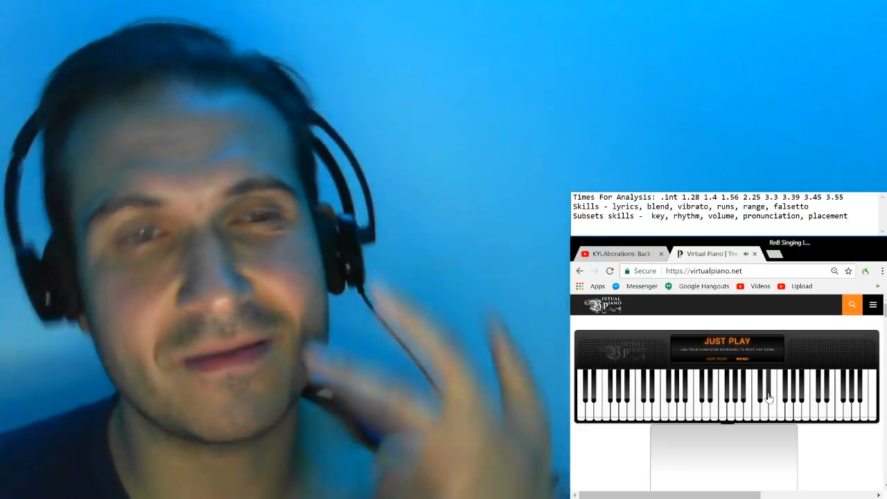
Play the song from 1:28 to 2:23, pausing and resuming for commentary.
{"action": "left_click", "coordinate": [617, 253]}
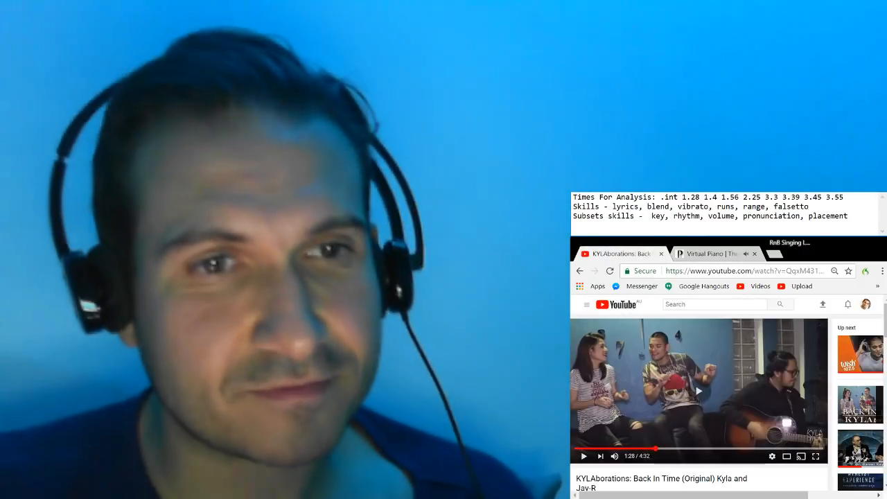
{"action": "left_click", "coordinate": [584, 456]}
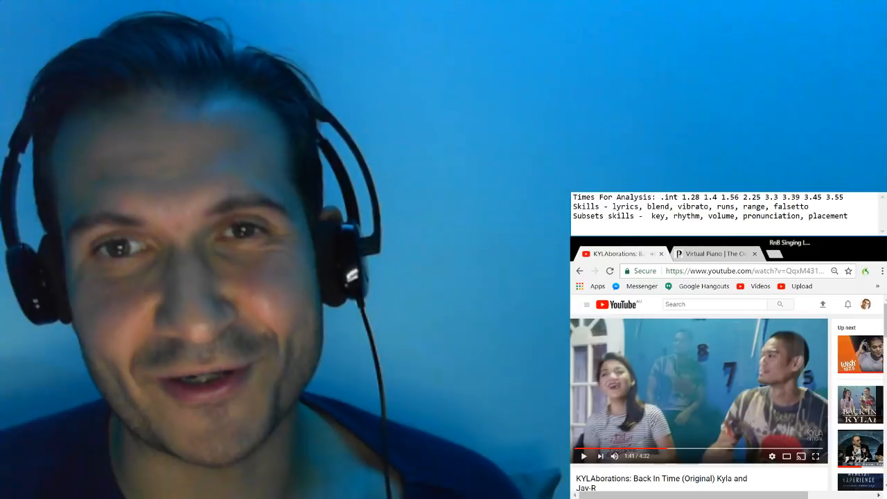
{"action": "left_click", "coordinate": [583, 456]}
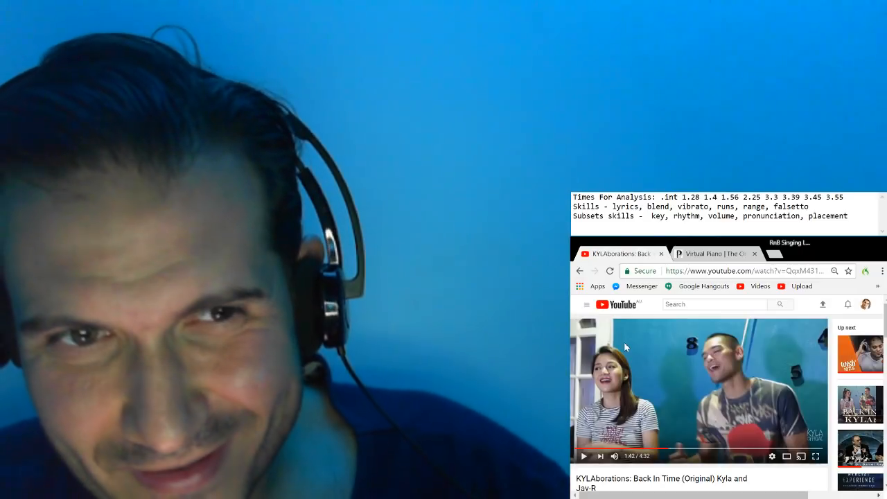
{"action": "left_click", "coordinate": [698, 390]}
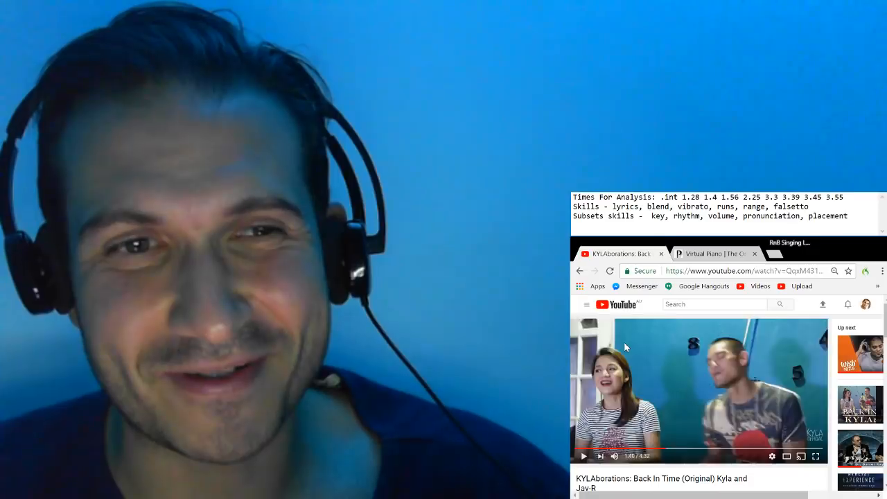
{"action": "left_click", "coordinate": [584, 456]}
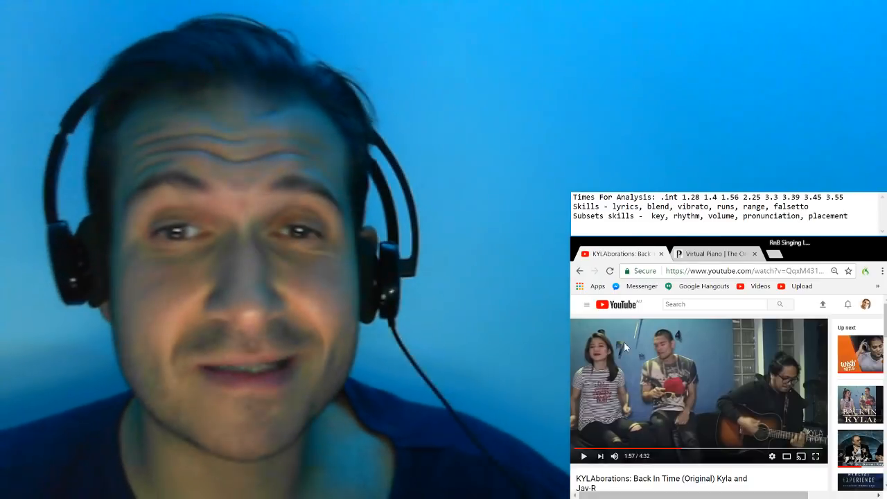
{"action": "left_click", "coordinate": [583, 456]}
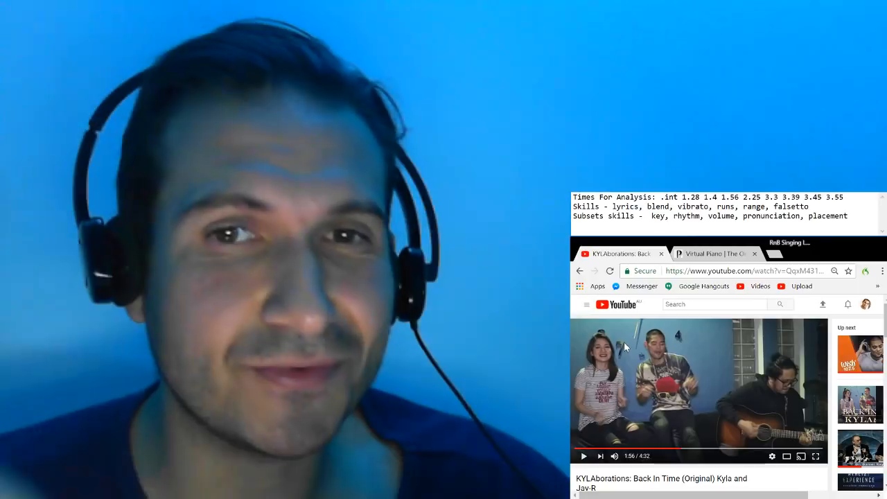
{"action": "left_click", "coordinate": [698, 391]}
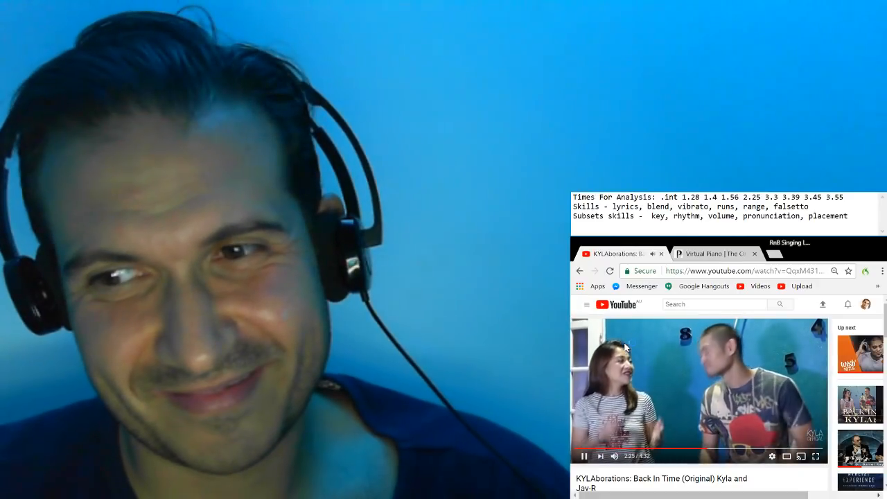
Jump the song ahead to about 3:32 and keep it playing.
{"action": "left_click", "coordinate": [699, 391]}
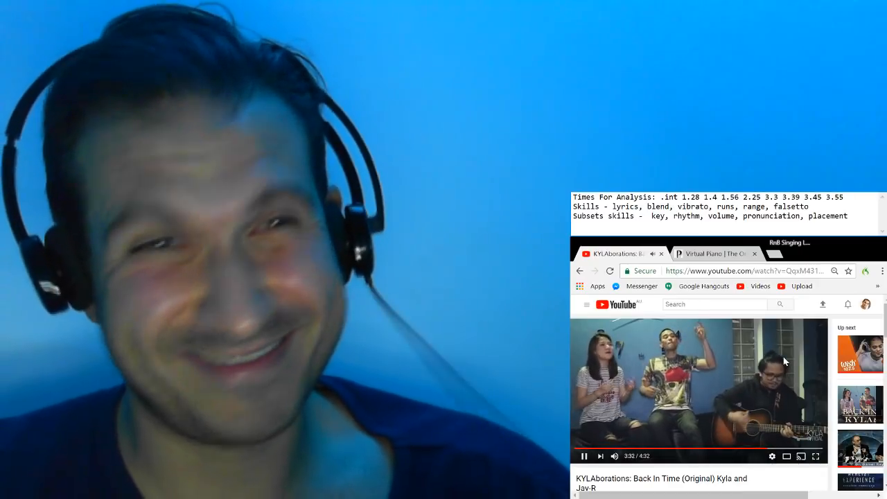
Play the song's closing section to about 3:59, pausing repeatedly for commentary.
{"action": "left_click", "coordinate": [584, 456]}
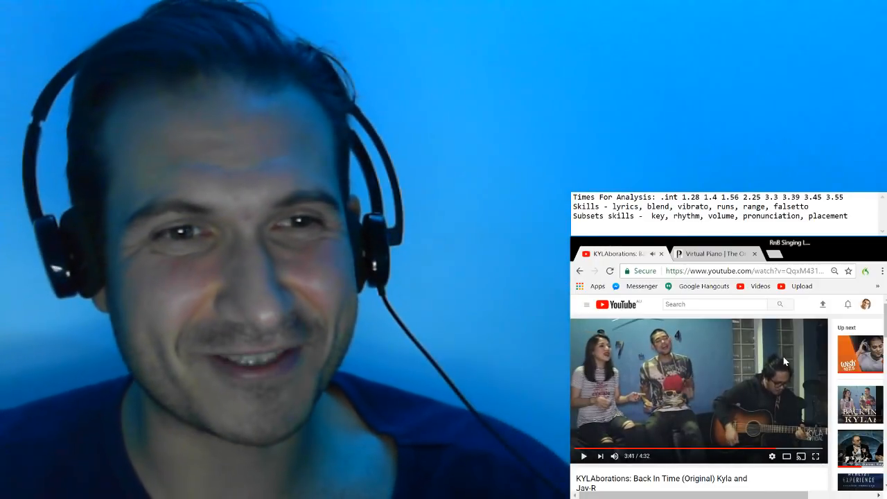
{"action": "left_click", "coordinate": [584, 455]}
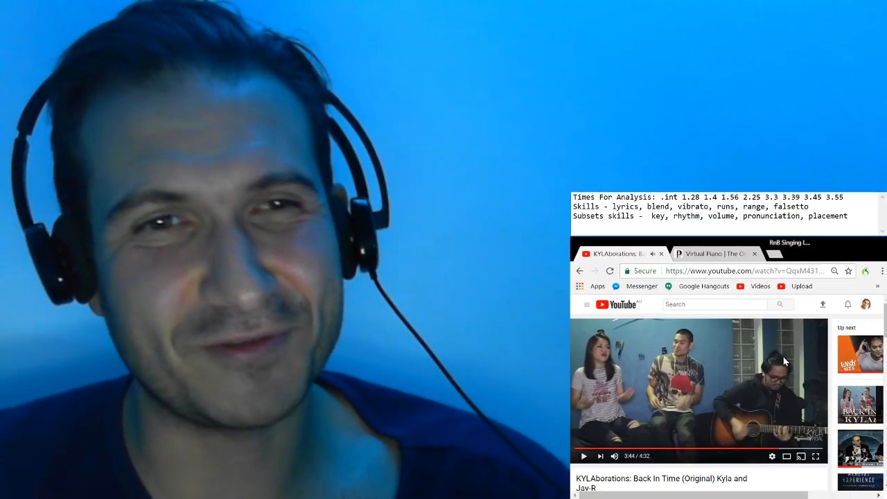
{"action": "left_click", "coordinate": [584, 456]}
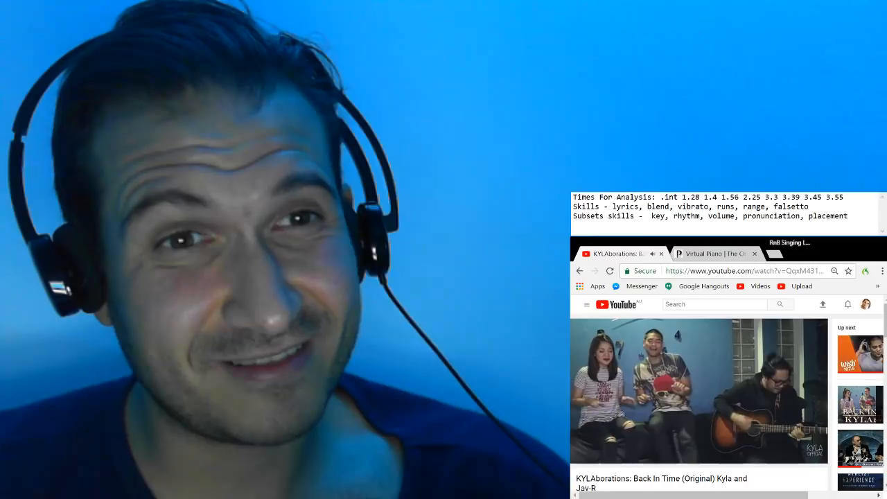
{"action": "mouse_move", "coordinate": [785, 361]}
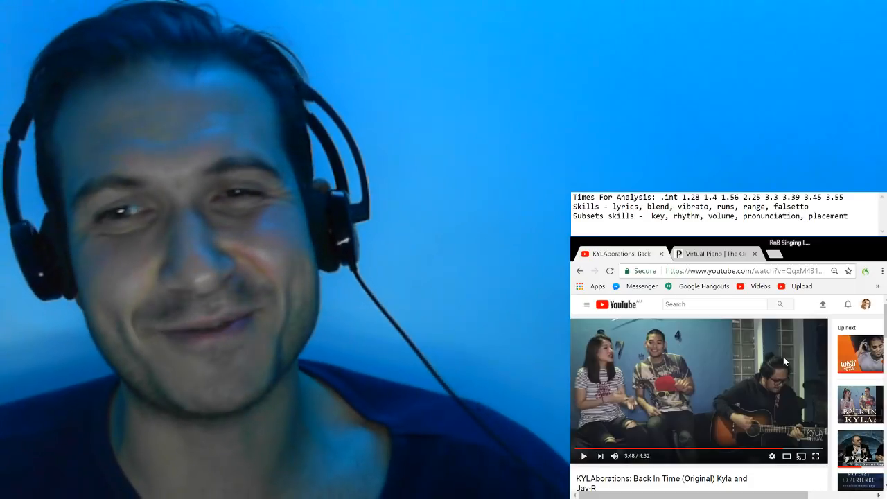
{"action": "left_click", "coordinate": [584, 456]}
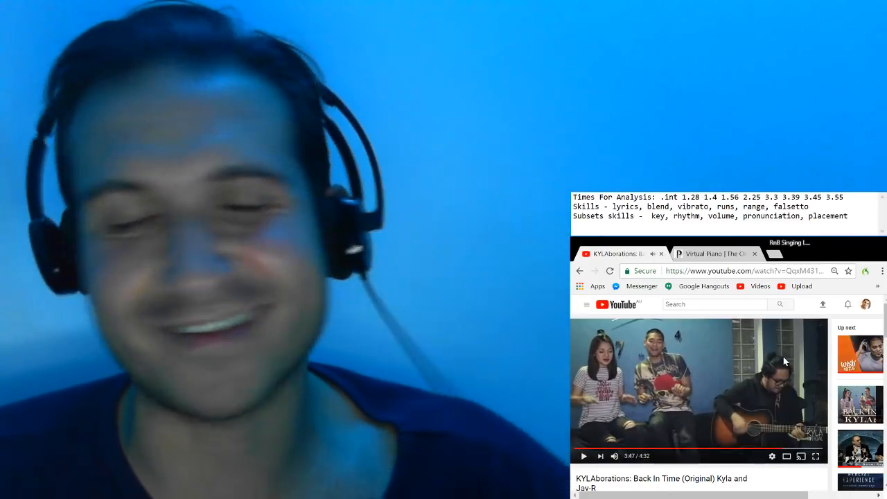
{"action": "left_click", "coordinate": [584, 455]}
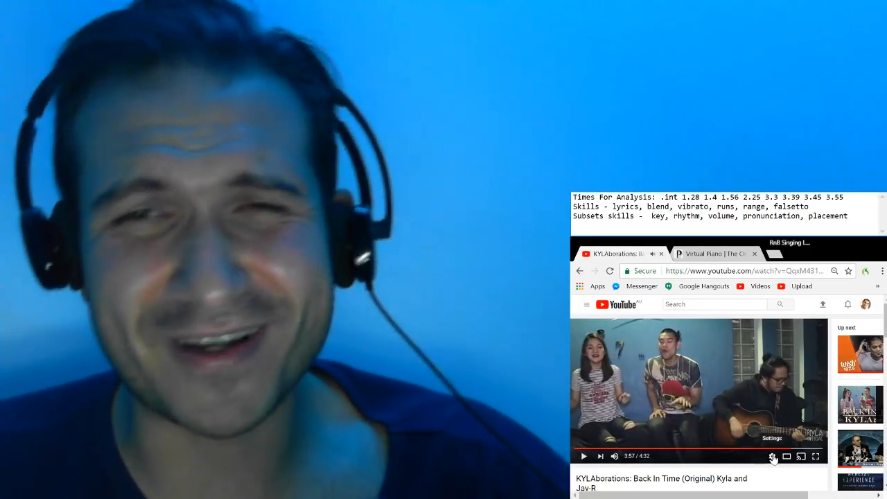
{"action": "left_click", "coordinate": [584, 456]}
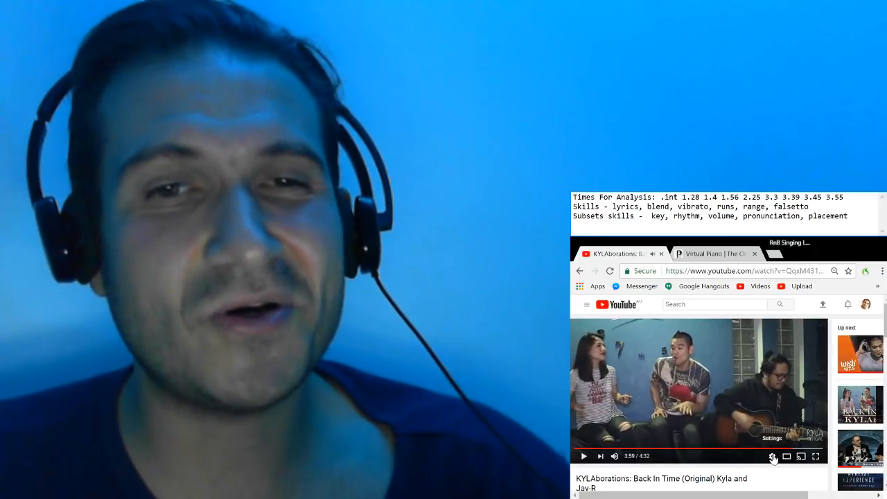
{"action": "left_click", "coordinate": [584, 455]}
{"action": "type", "text": "r"}
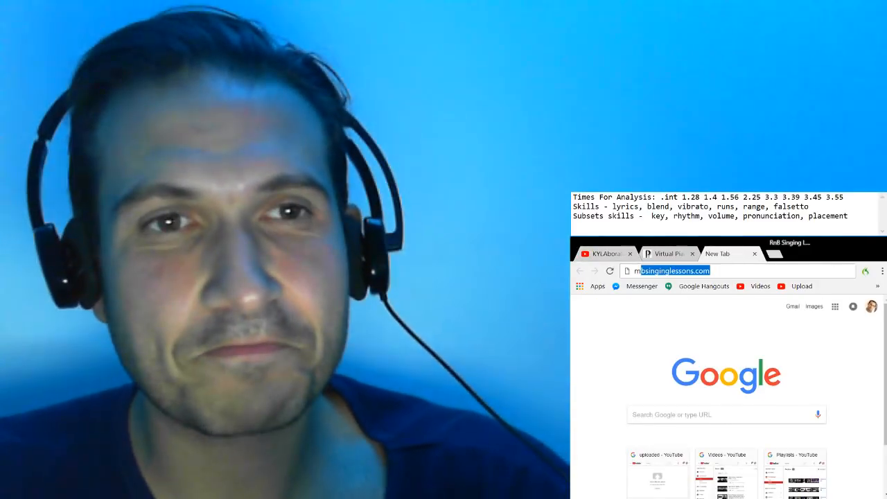
Search Google for rnb and follow the link to rnbsinginglessons.com.
{"action": "key", "text": "Return"}
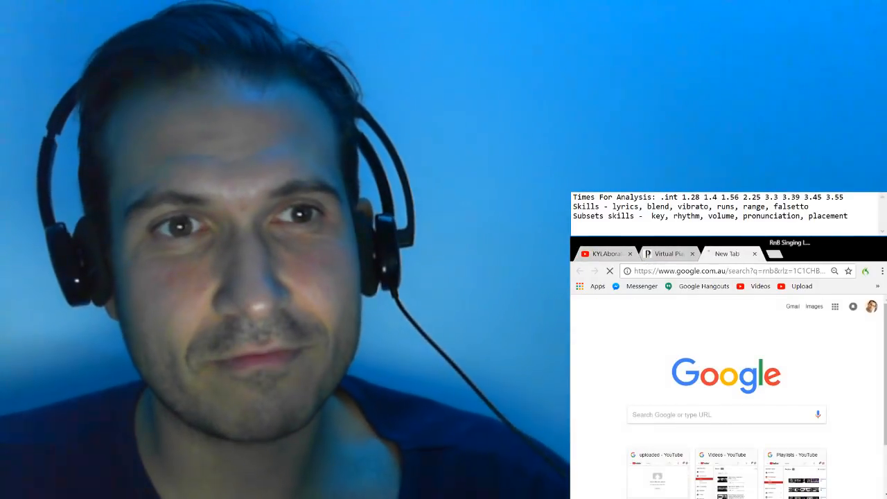
{"action": "key", "text": "Return"}
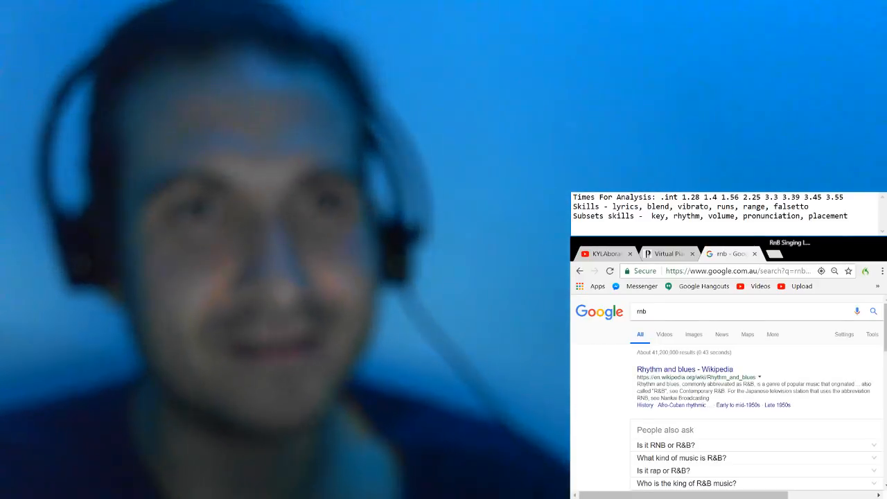
{"action": "left_click", "coordinate": [727, 253]}
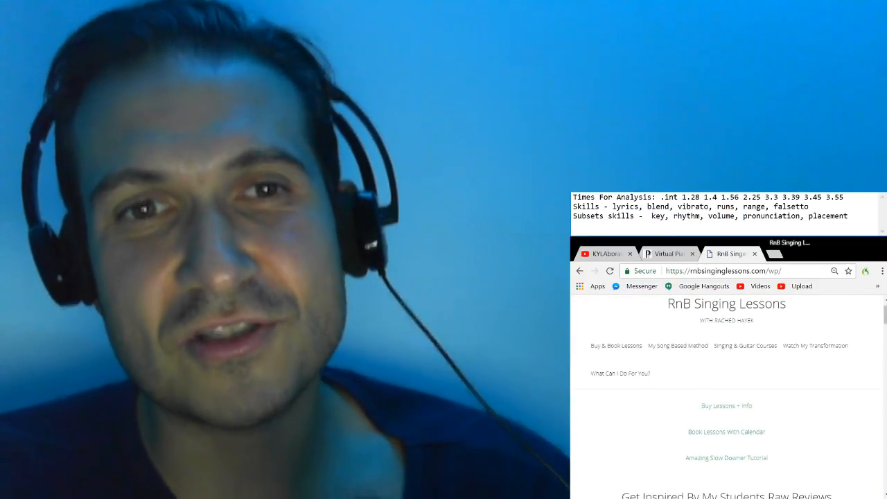
Show the RnB Singing Lessons homepage, then return to the Virtual Piano tab.
{"action": "left_click", "coordinate": [815, 345]}
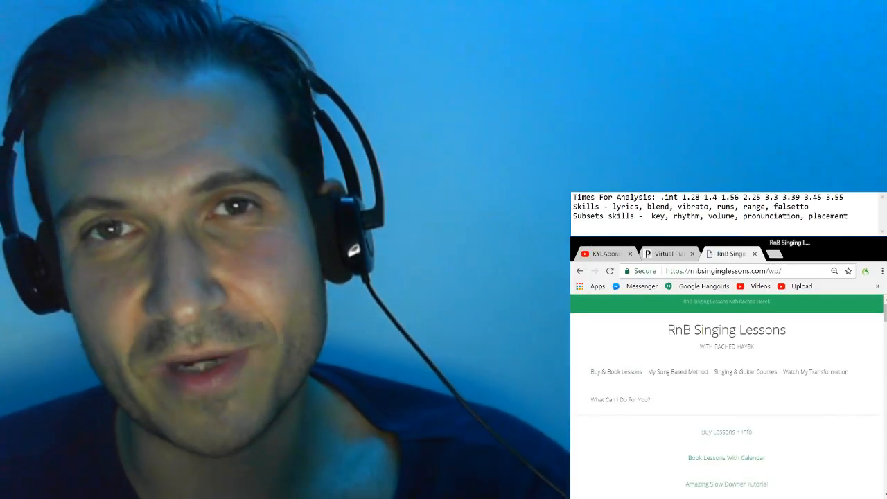
{"action": "left_click", "coordinate": [669, 253]}
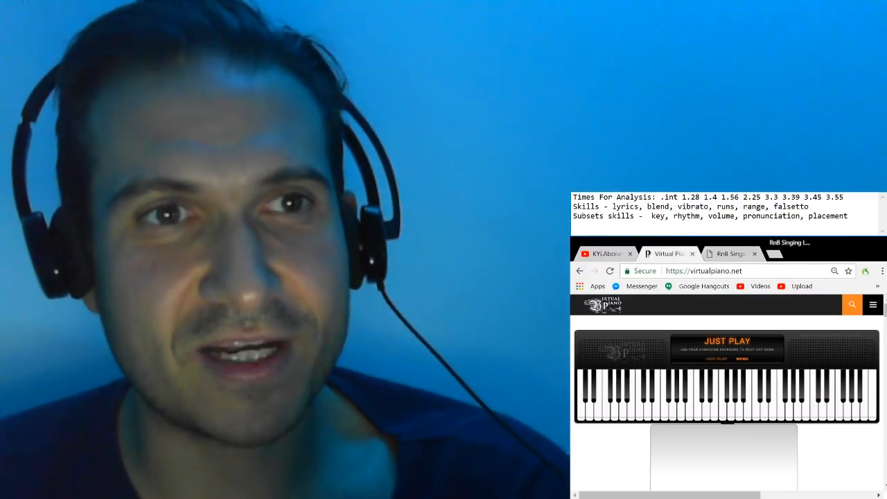